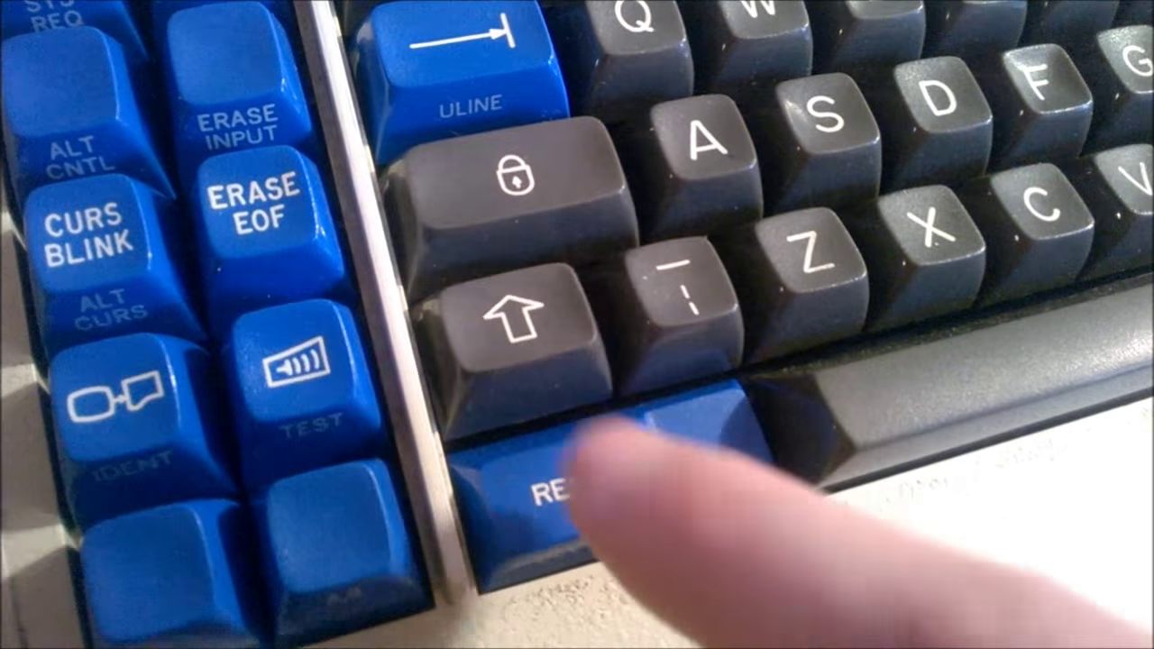
left_click(586, 487)
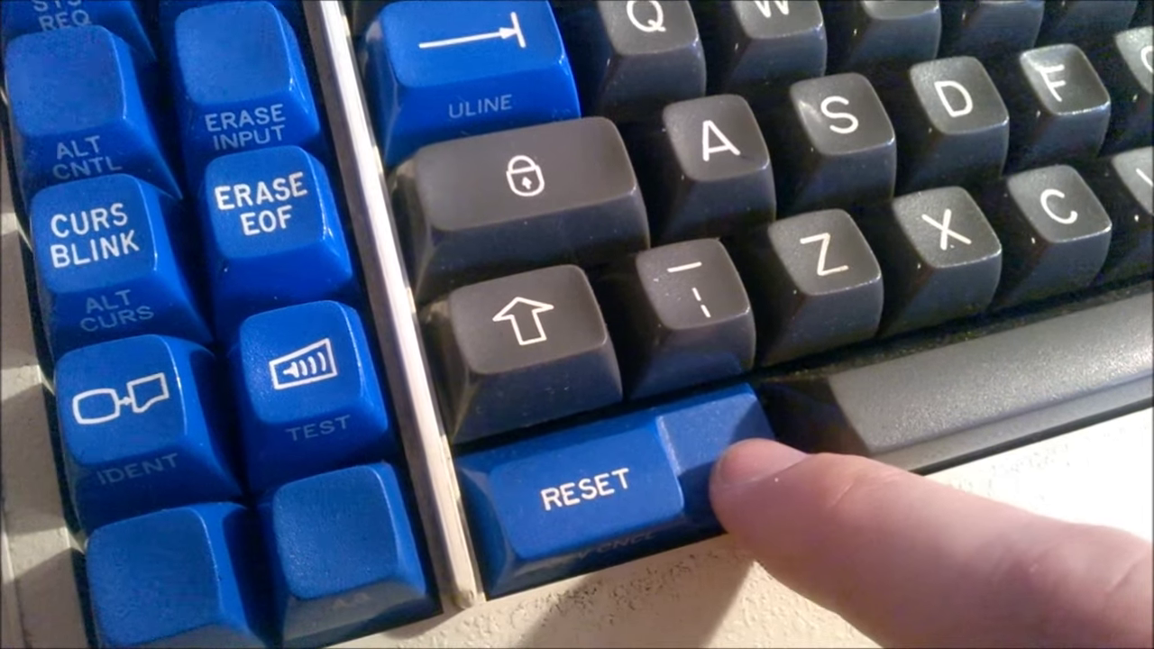
left_click(586, 487)
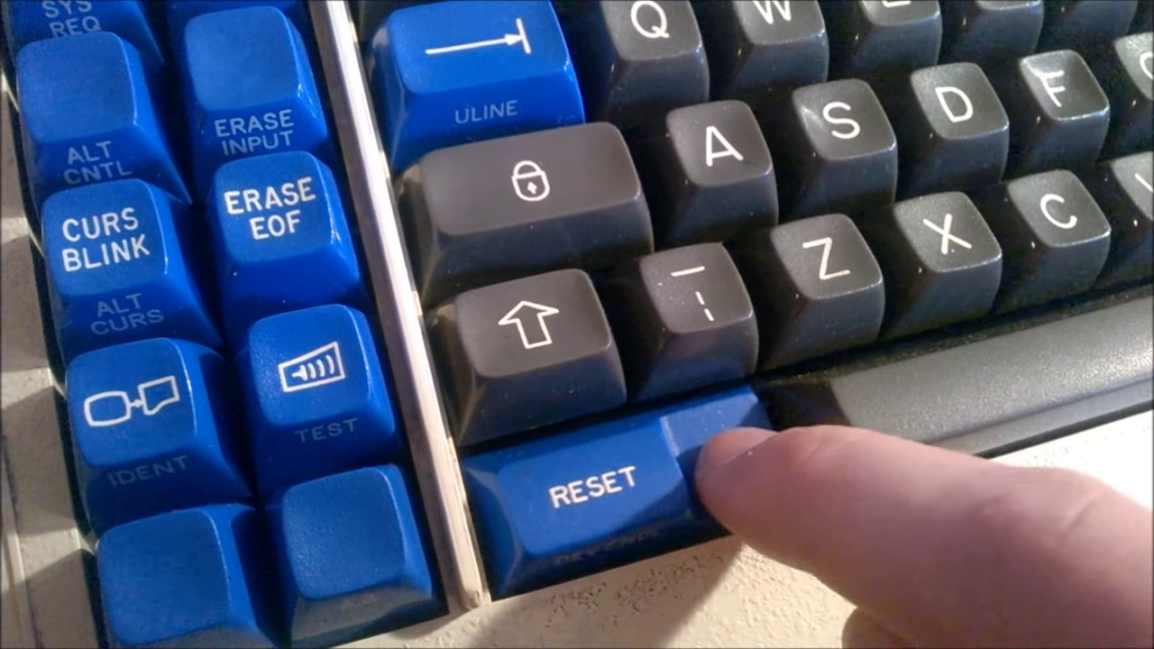